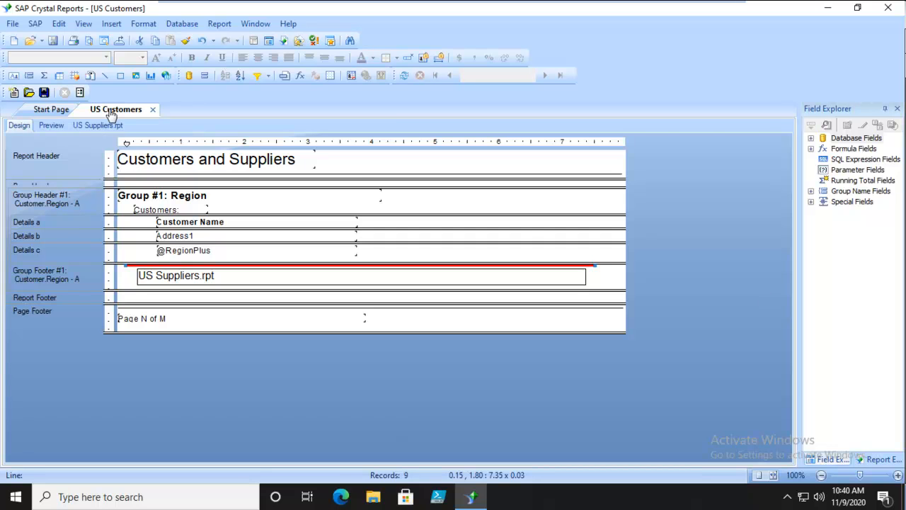
pyautogui.moveTo(323, 396)
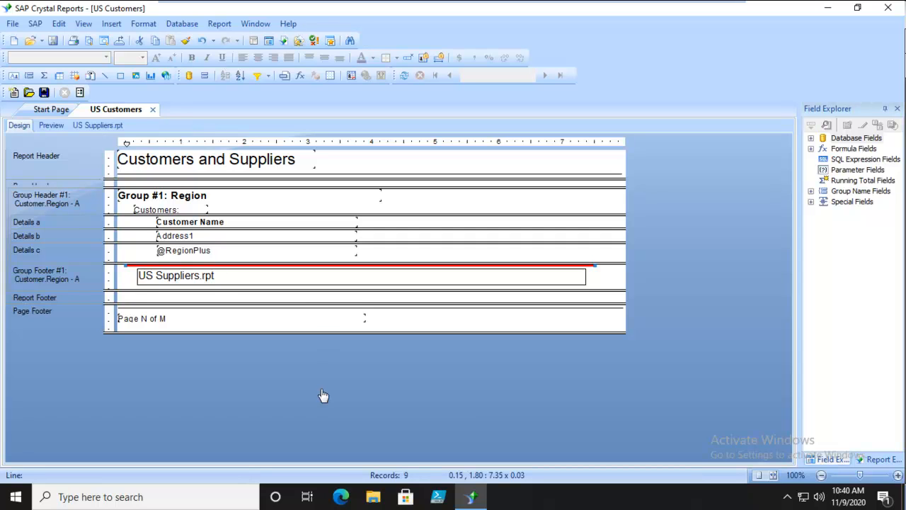
pyautogui.moveTo(29, 275)
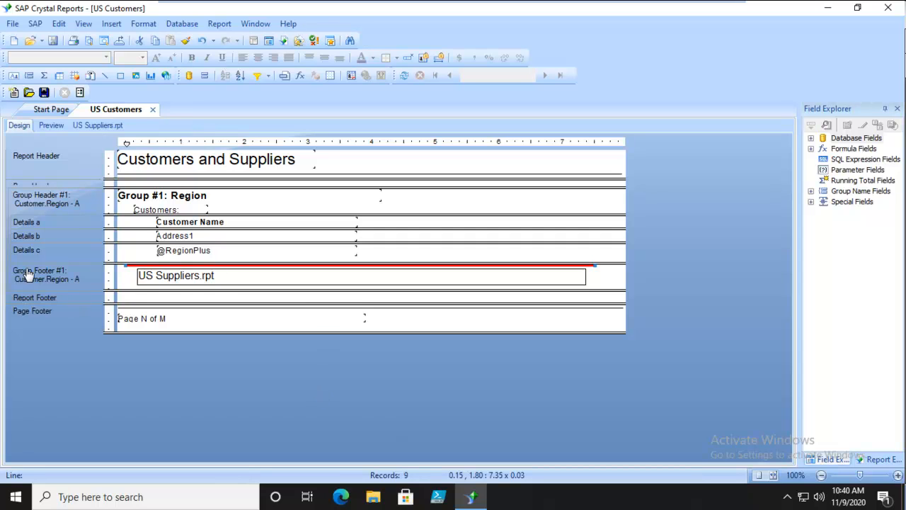
pyautogui.moveTo(177, 276)
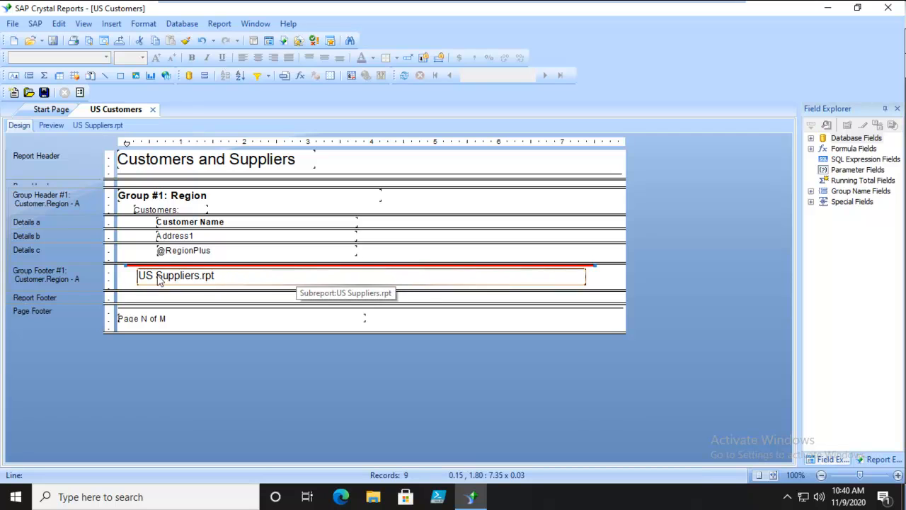
pyautogui.moveTo(222, 278)
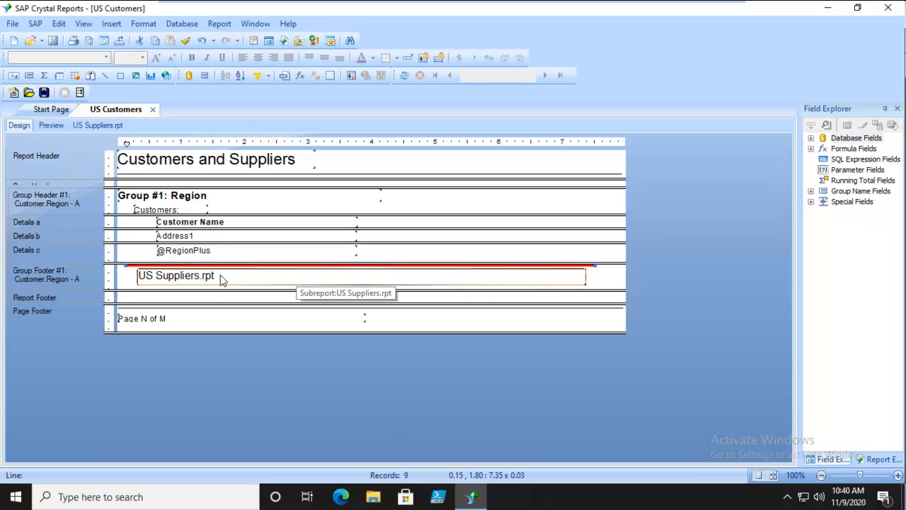
# Step: Open the US Suppliers.rpt subreport in its own design tab to view its fields
pyautogui.doubleClick(175, 276)
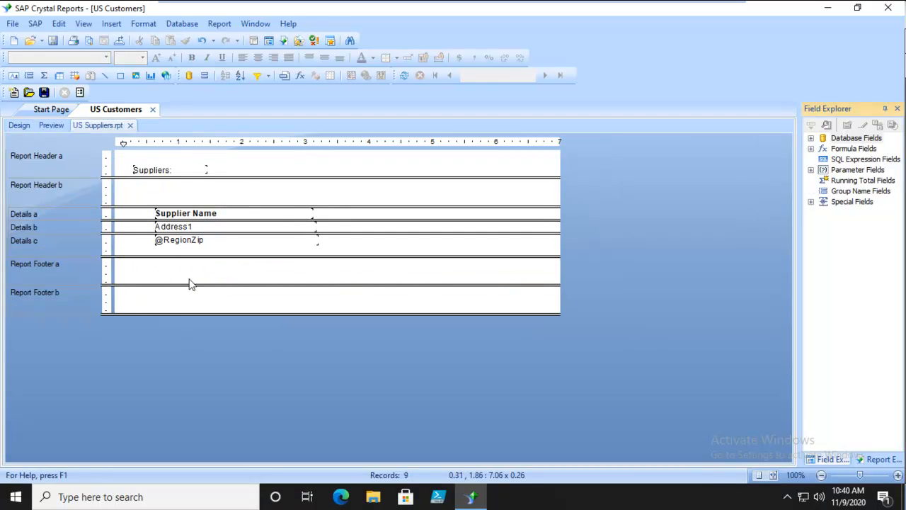
pyautogui.moveTo(139, 277)
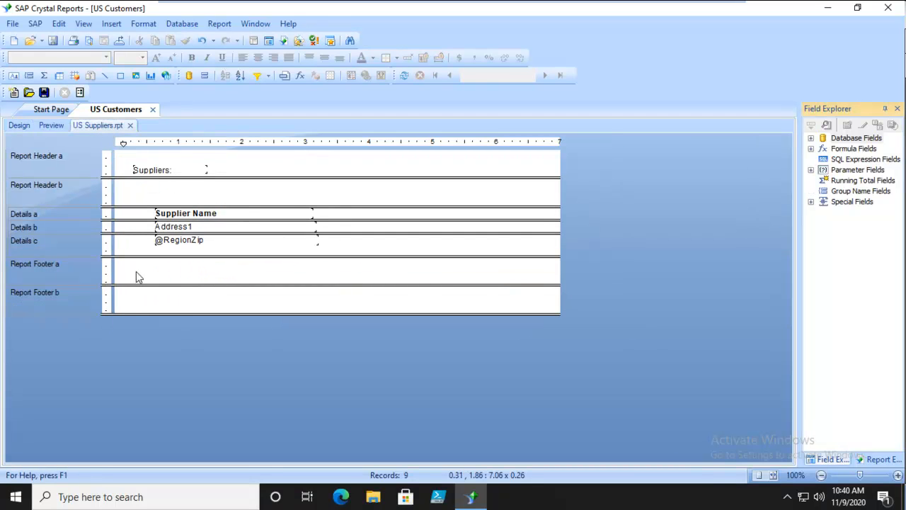
pyautogui.moveTo(374, 284)
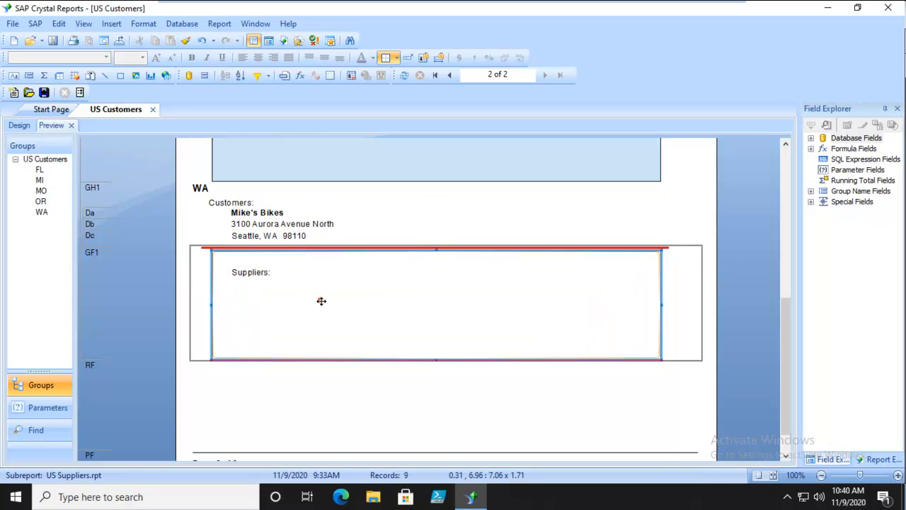
# Step: Scroll the US Customers preview to see the tall supplier boxes, then return to the main design
pyautogui.scroll(-3)
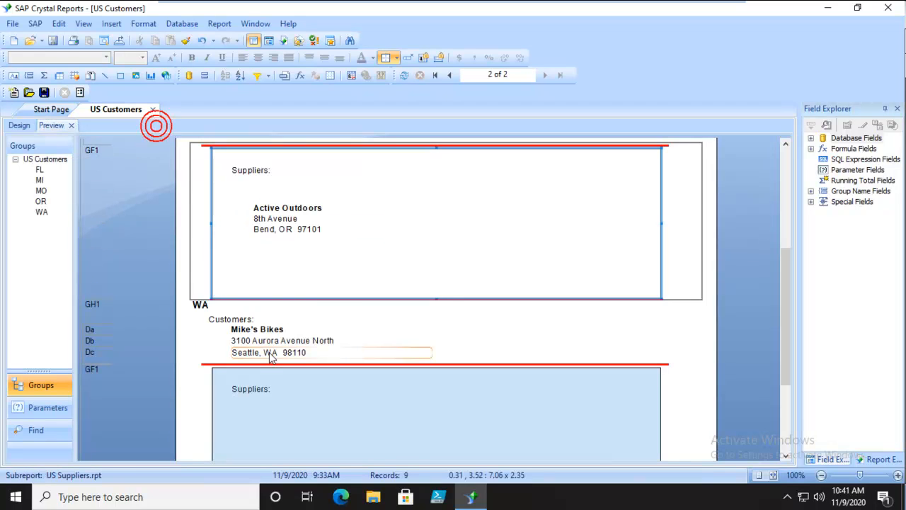
pyautogui.click(19, 125)
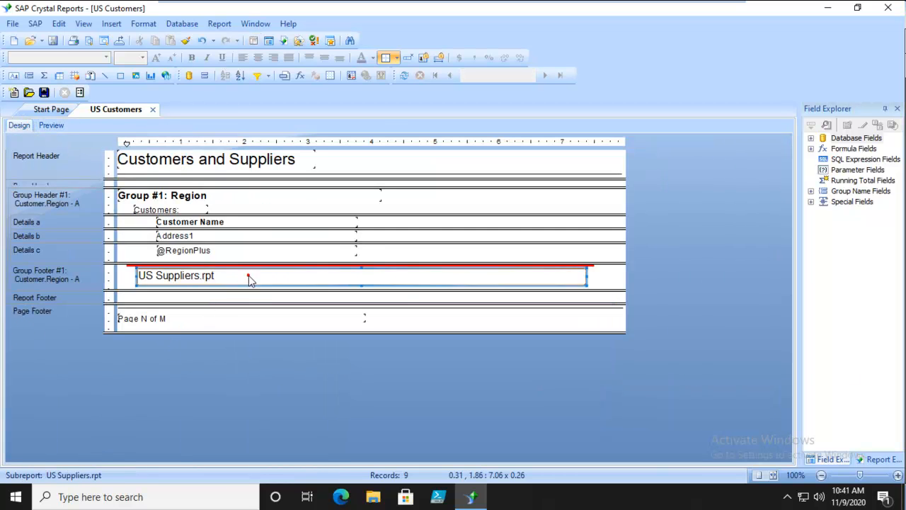
pyautogui.moveTo(526, 284)
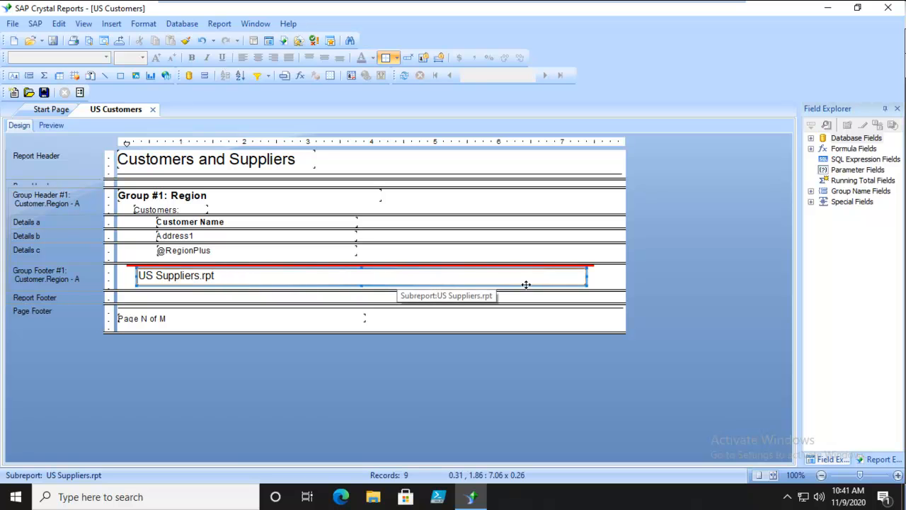
# Step: Reopen the US Suppliers subreport design via the object's Edit Subreport command
pyautogui.rightClick(526, 284)
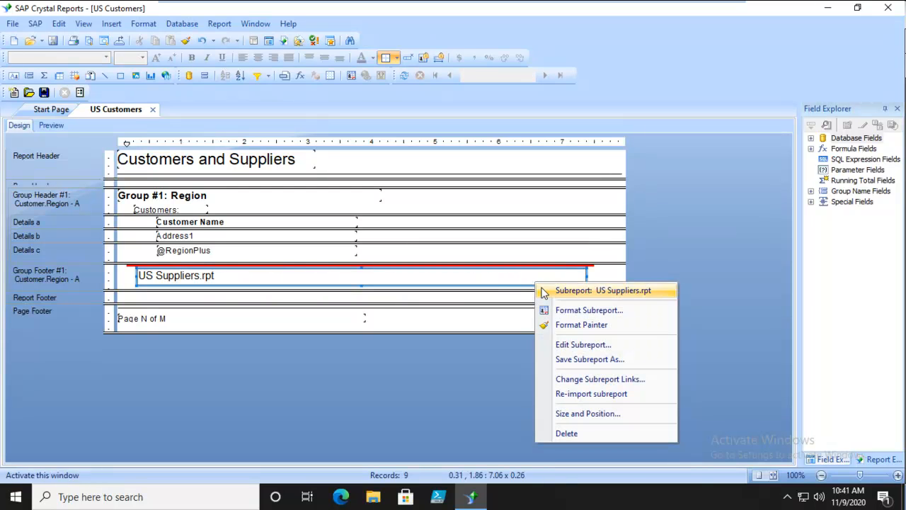
pyautogui.moveTo(573, 347)
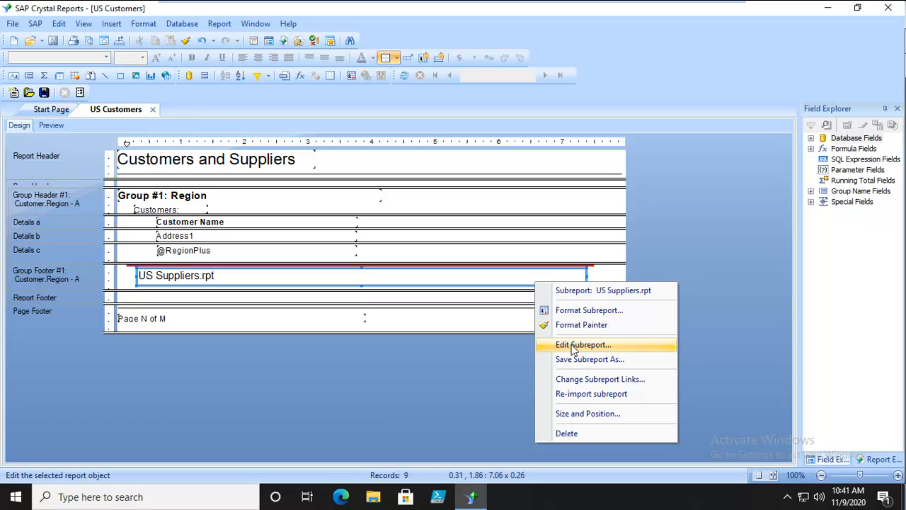
pyautogui.click(582, 345)
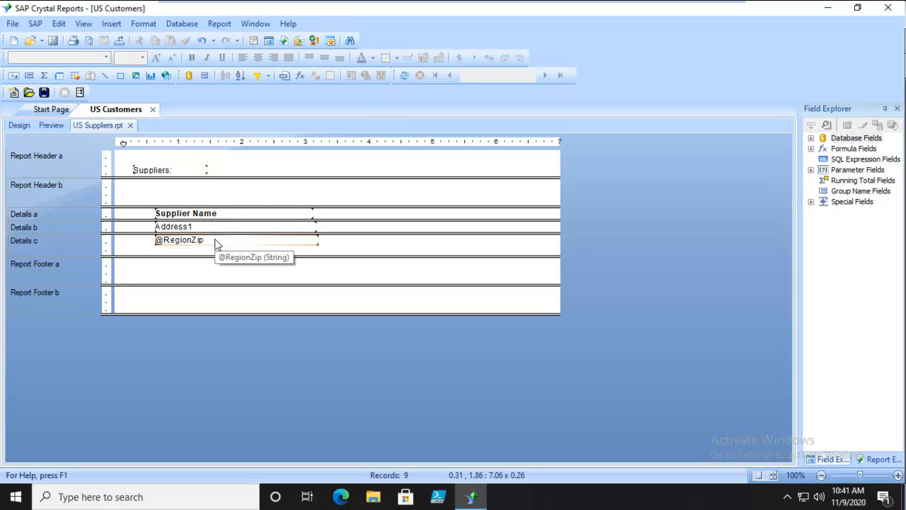
pyautogui.moveTo(626, 232)
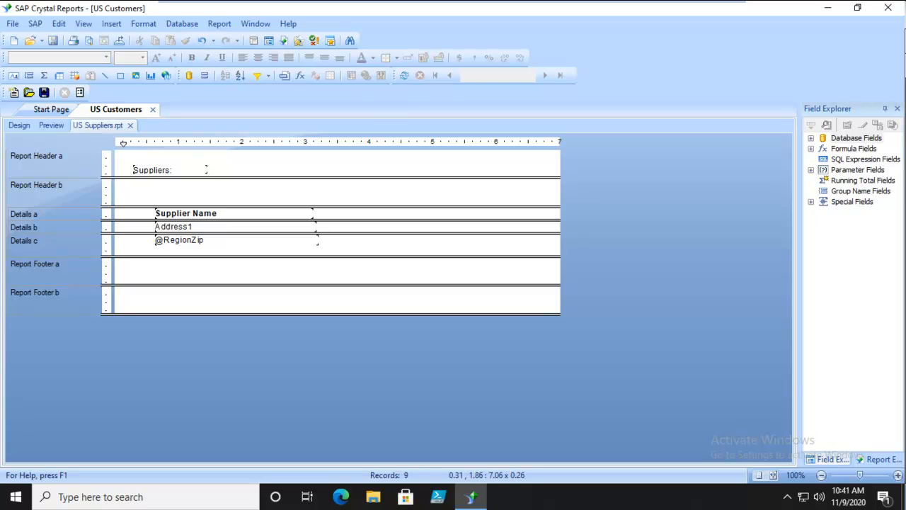
pyautogui.moveTo(400, 391)
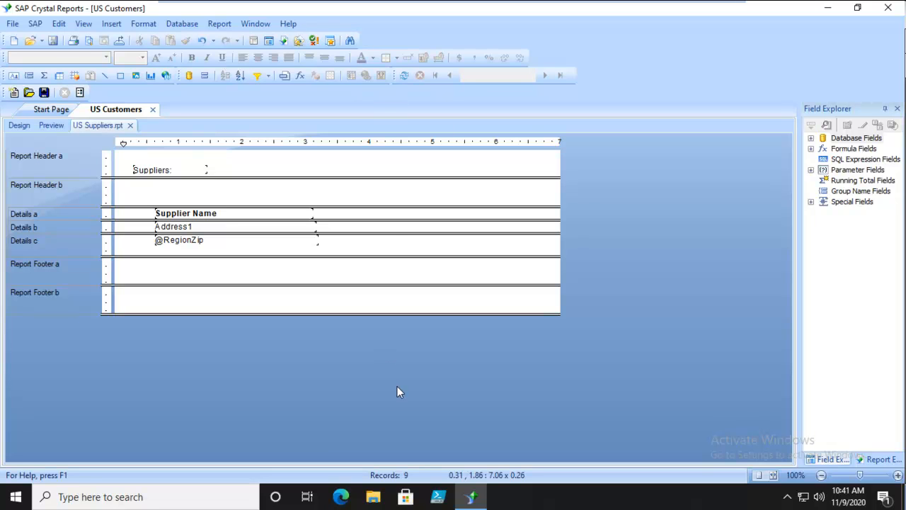
pyautogui.moveTo(424, 355)
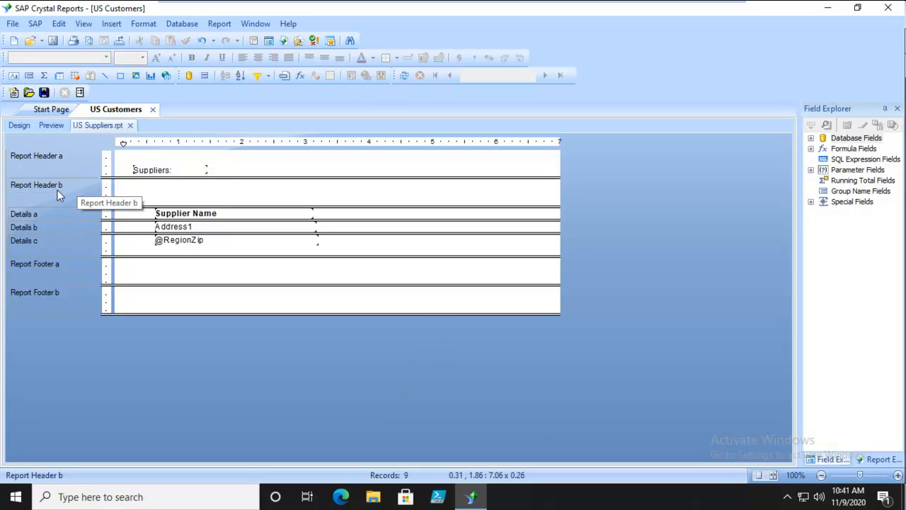
# Step: Bring up the section options for the empty Report Header b in the subreport
pyautogui.rightClick(57, 195)
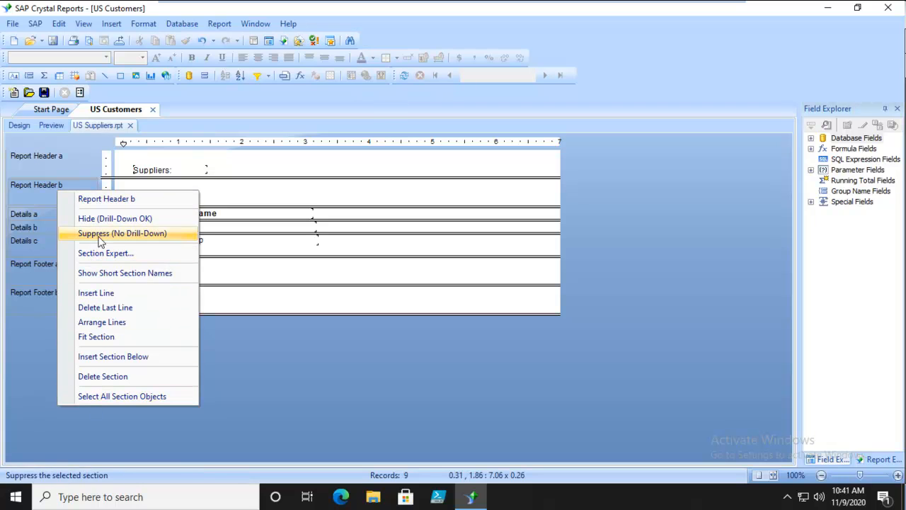
pyautogui.moveTo(101, 215)
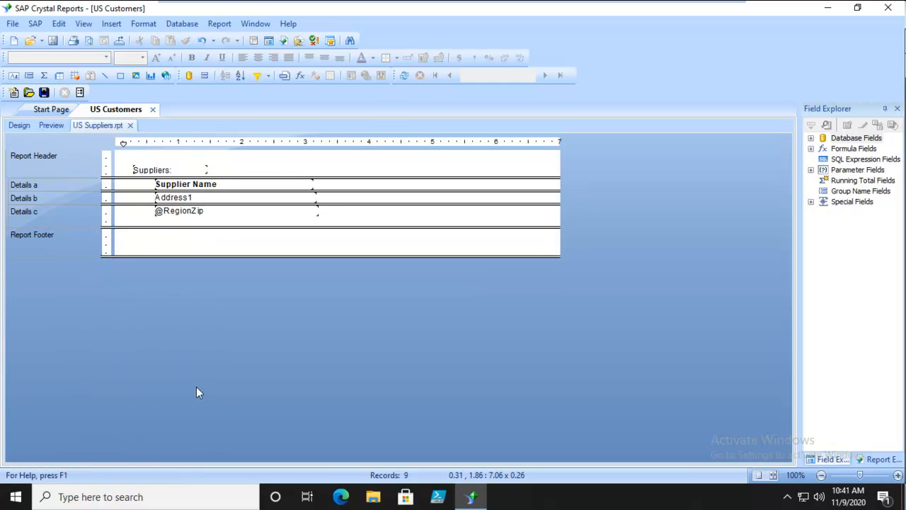
pyautogui.moveTo(56, 232)
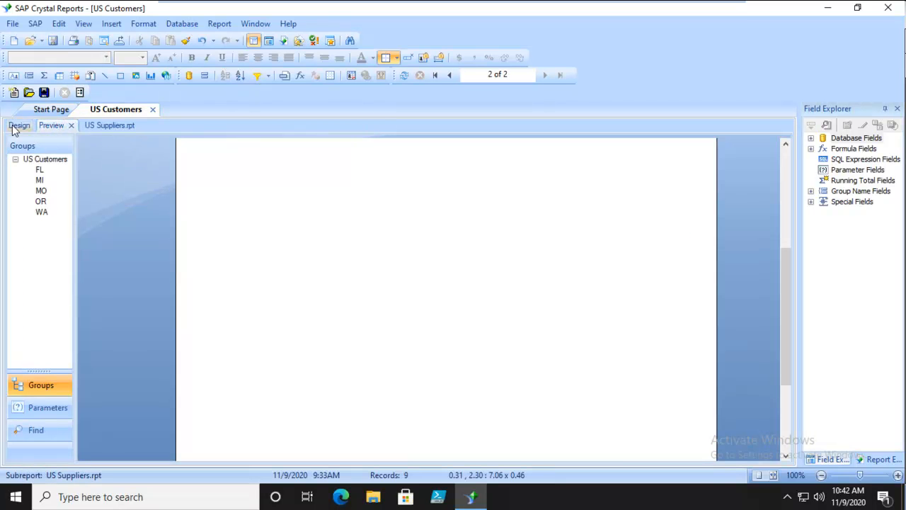
# Step: Preview the main report with compact supplier boxes and advance to page 2
pyautogui.click(19, 125)
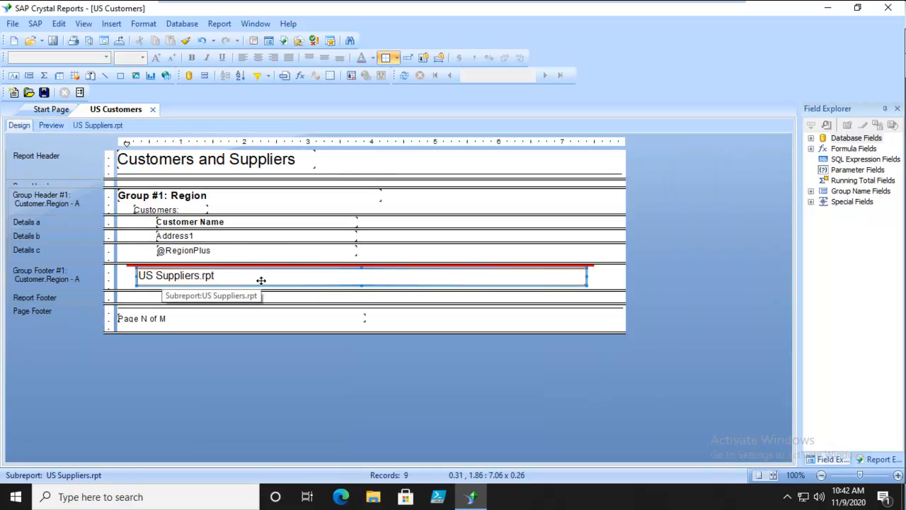
pyautogui.click(51, 125)
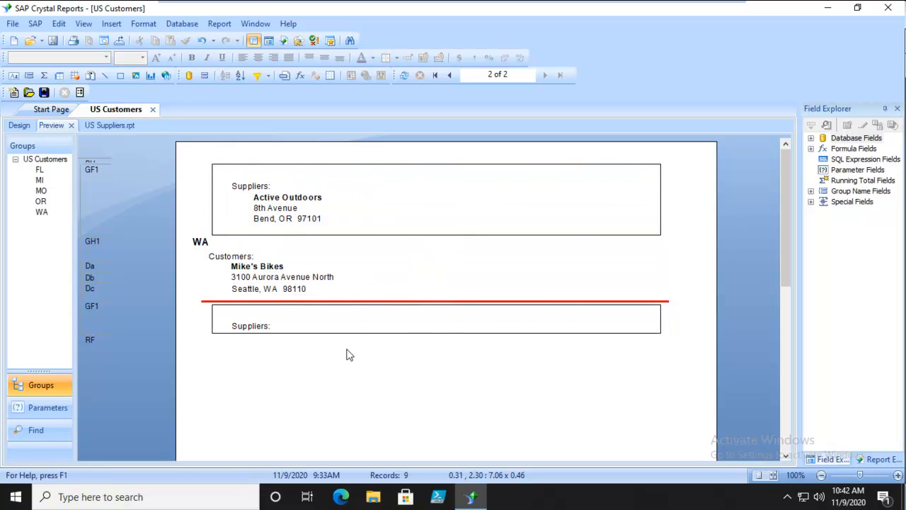
pyautogui.click(449, 74)
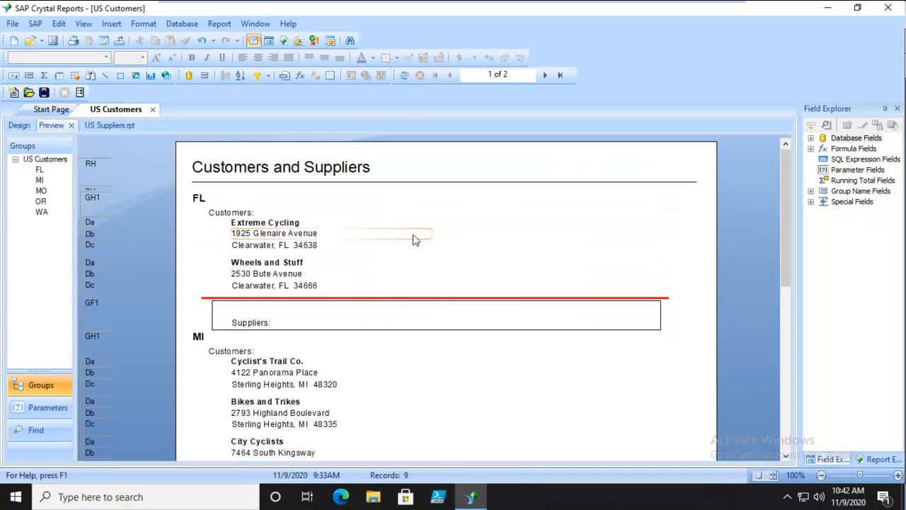
pyautogui.moveTo(711, 280)
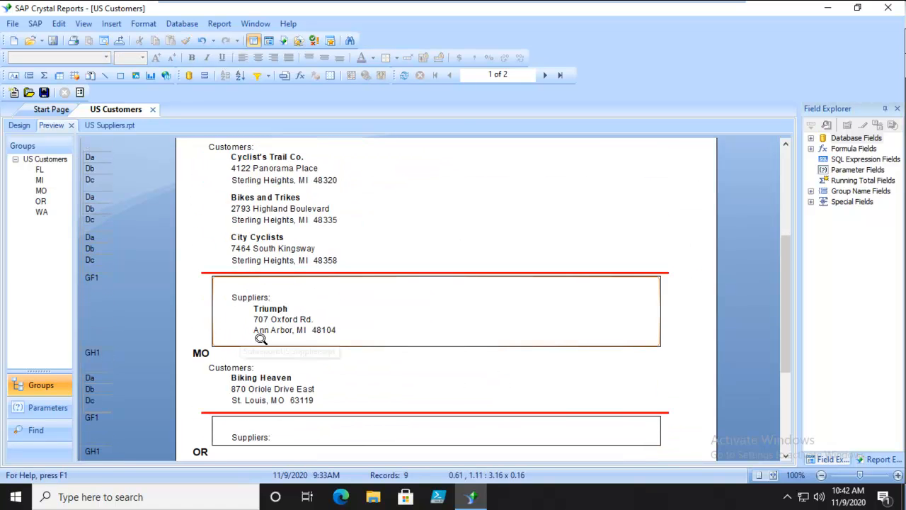
pyautogui.scroll(-3)
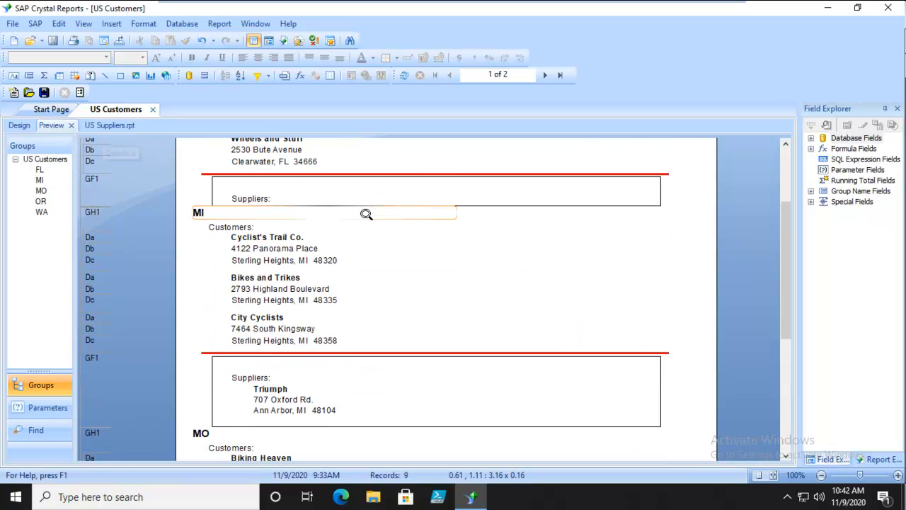
pyautogui.click(544, 74)
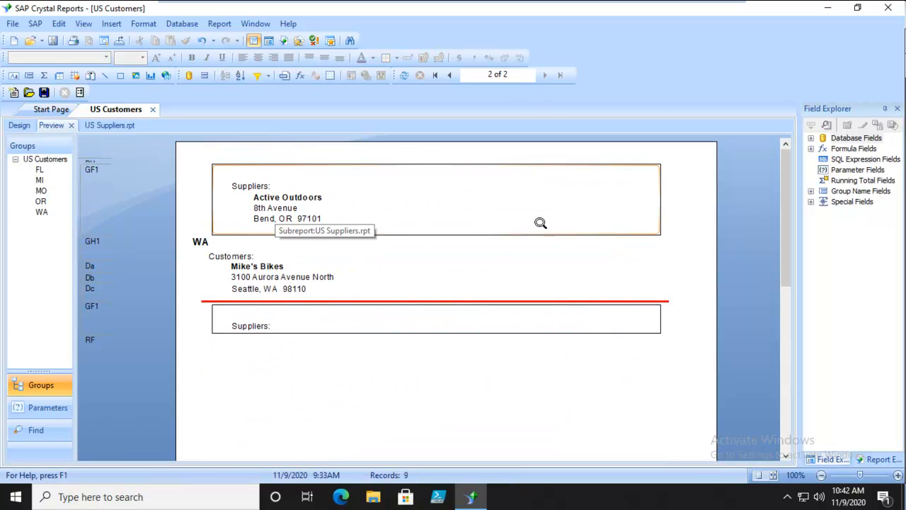
pyautogui.moveTo(363, 369)
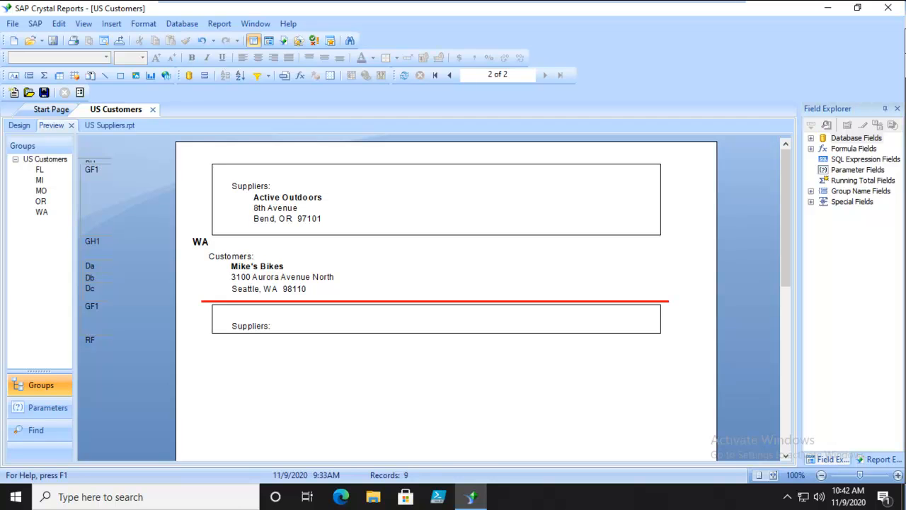
pyautogui.moveTo(34, 137)
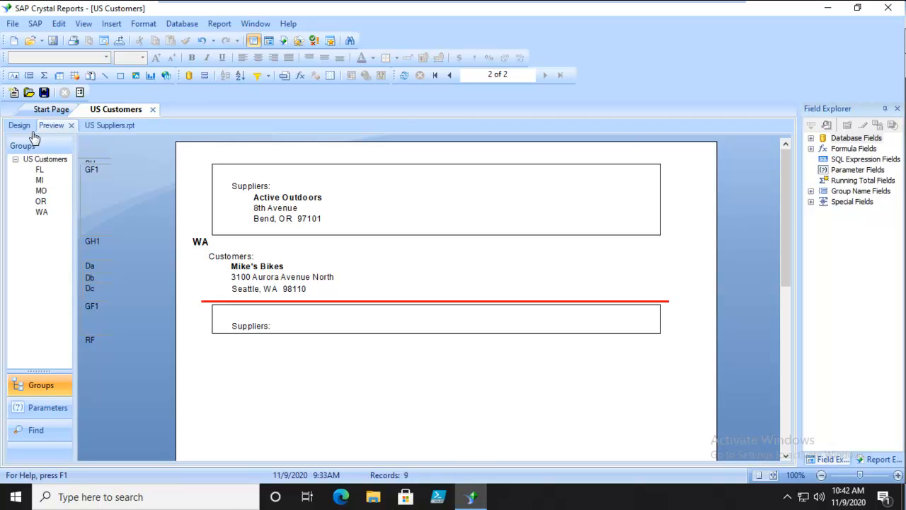
# Step: From the main design, open the Format Editor for the US Suppliers.rpt subreport in Group Footer #1
pyautogui.click(20, 125)
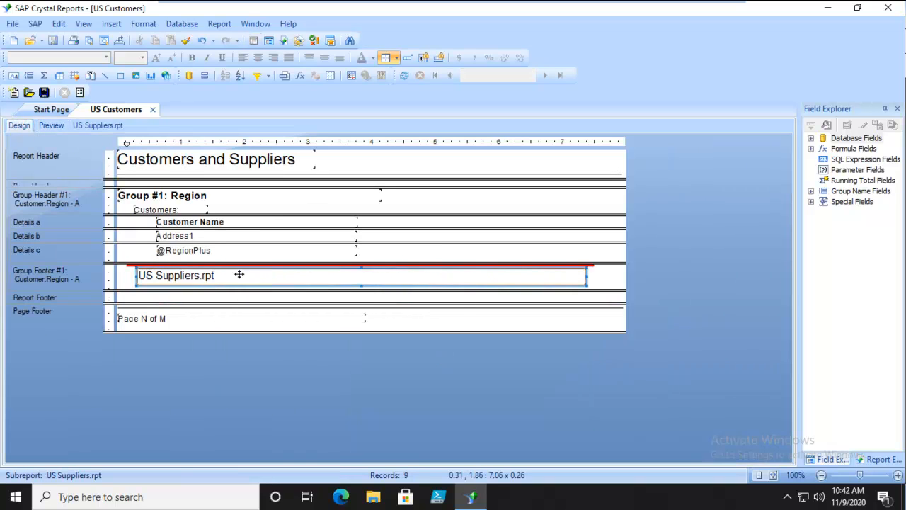
pyautogui.moveTo(303, 274)
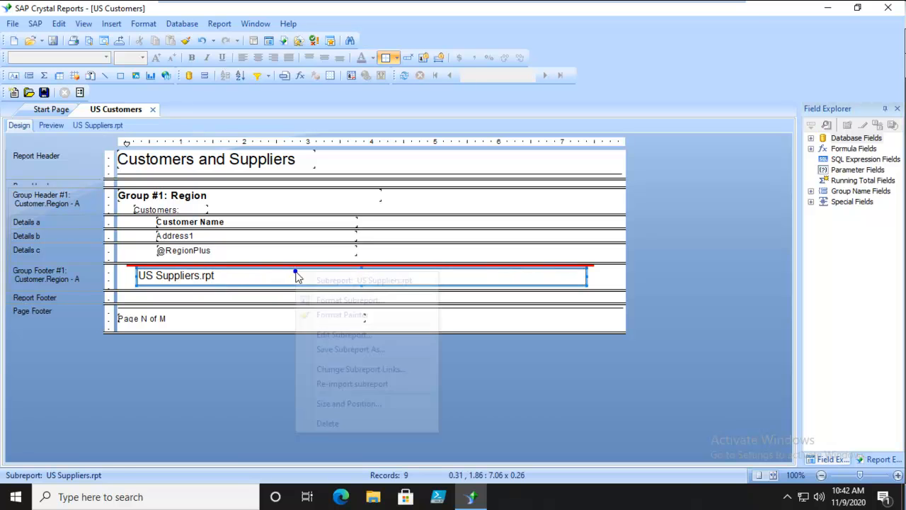
pyautogui.click(340, 314)
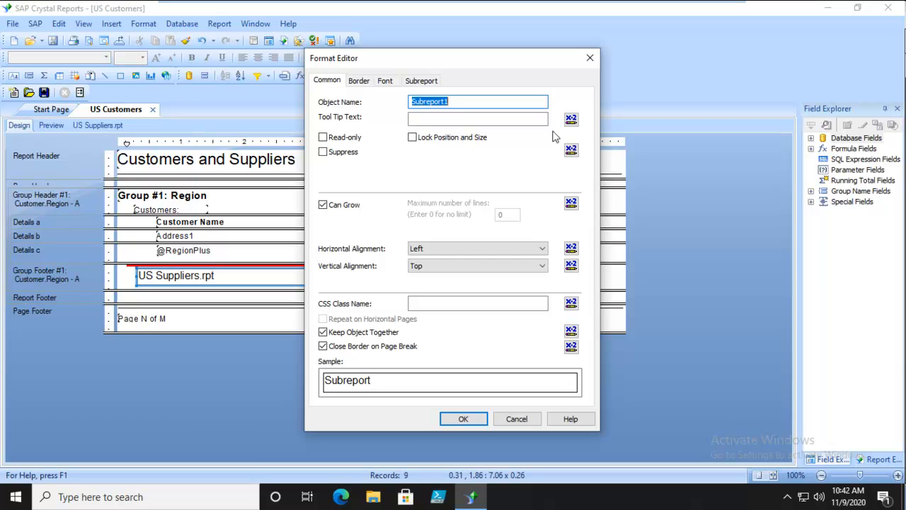
pyautogui.moveTo(571, 165)
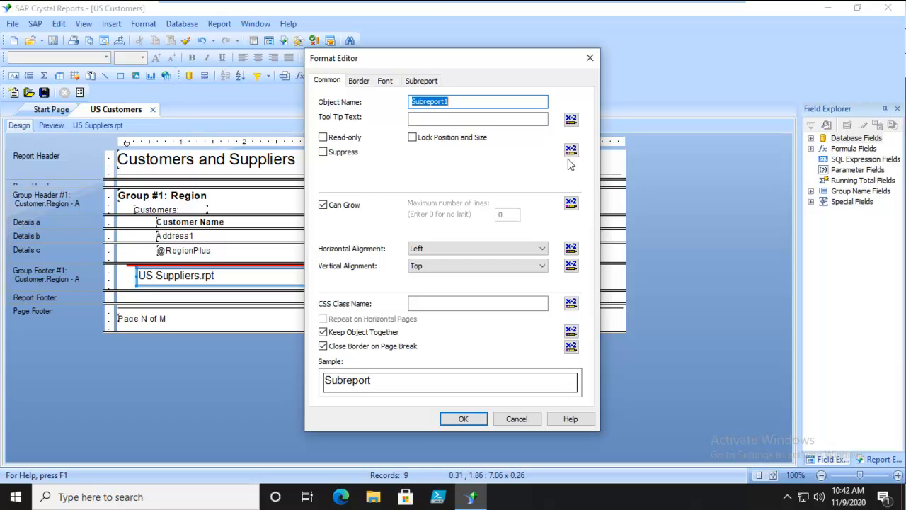
pyautogui.moveTo(352, 244)
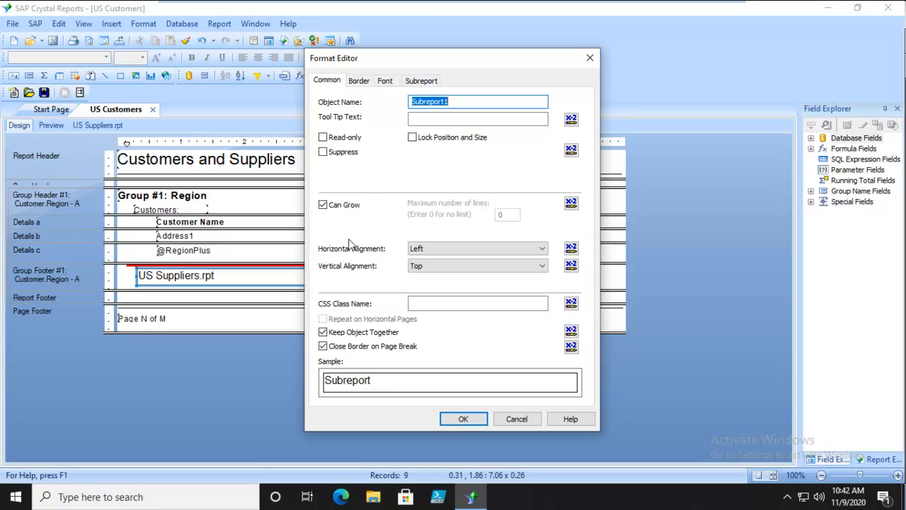
pyautogui.moveTo(344, 319)
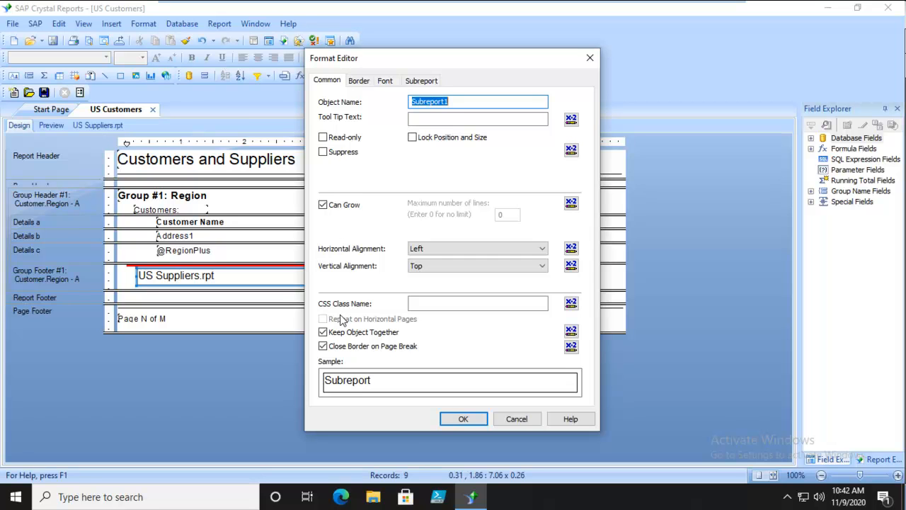
pyautogui.moveTo(338, 319)
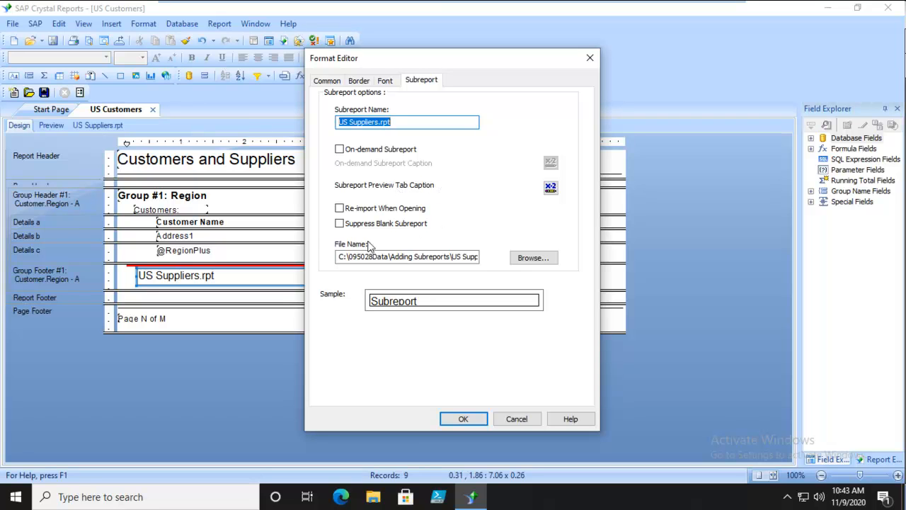
# Step: Turn on Suppress Blank Subreport for US Suppliers and confirm the Format Editor
pyautogui.click(340, 223)
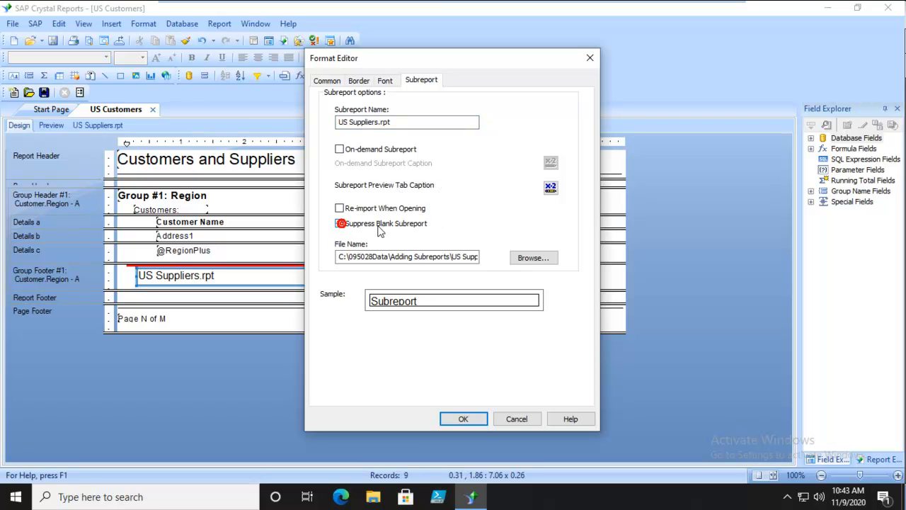
pyautogui.click(340, 223)
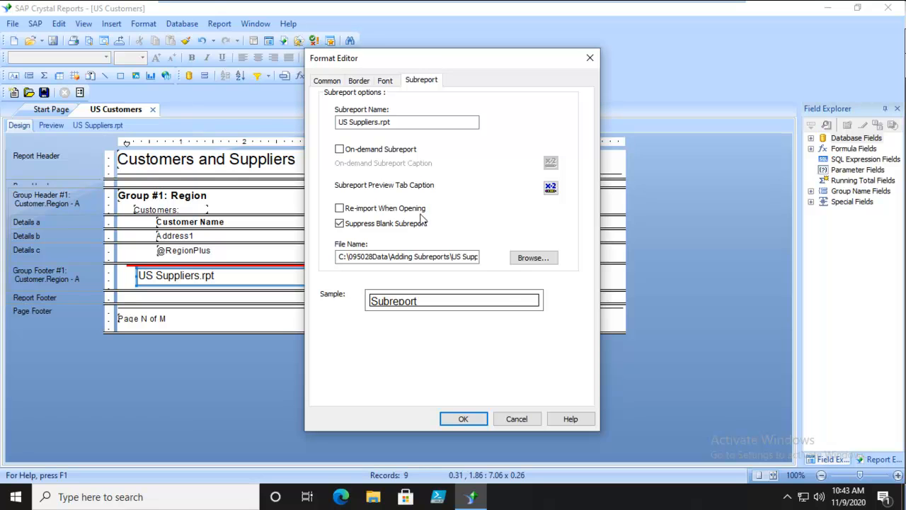
pyautogui.click(464, 418)
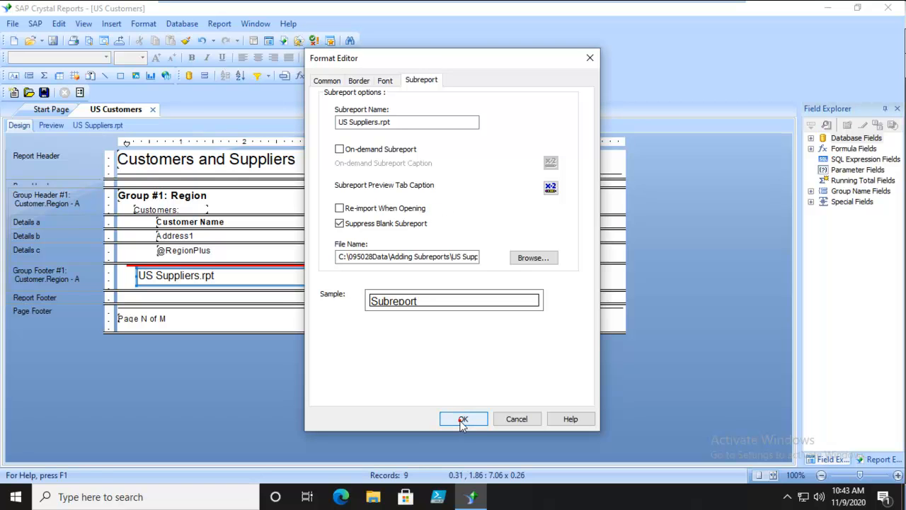
pyautogui.click(463, 418)
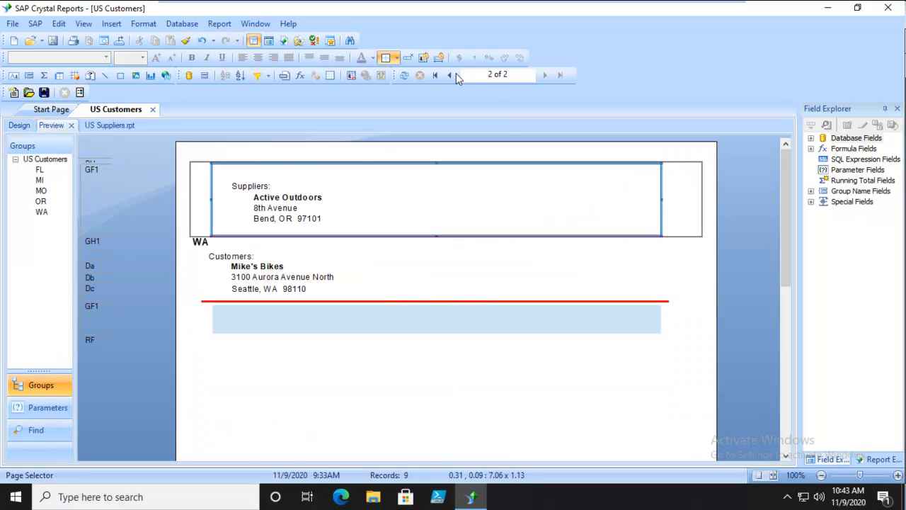
pyautogui.click(450, 75)
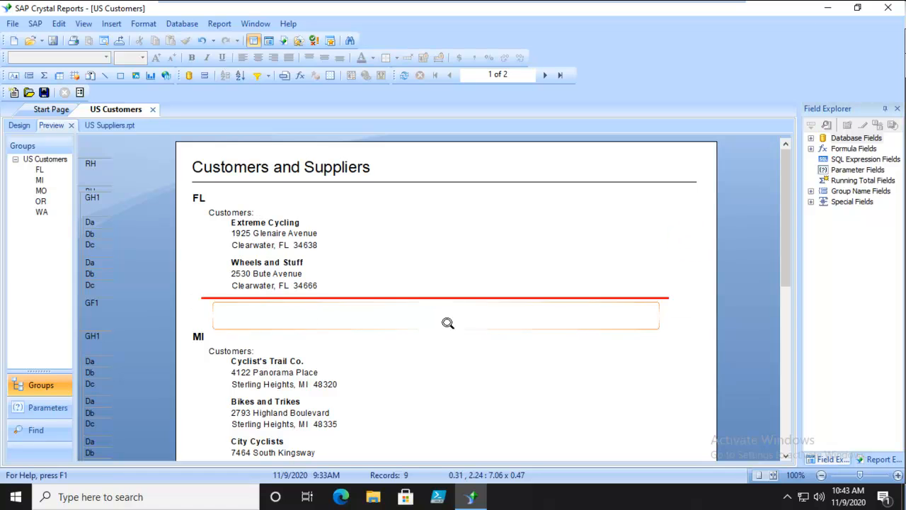
pyautogui.scroll(-3)
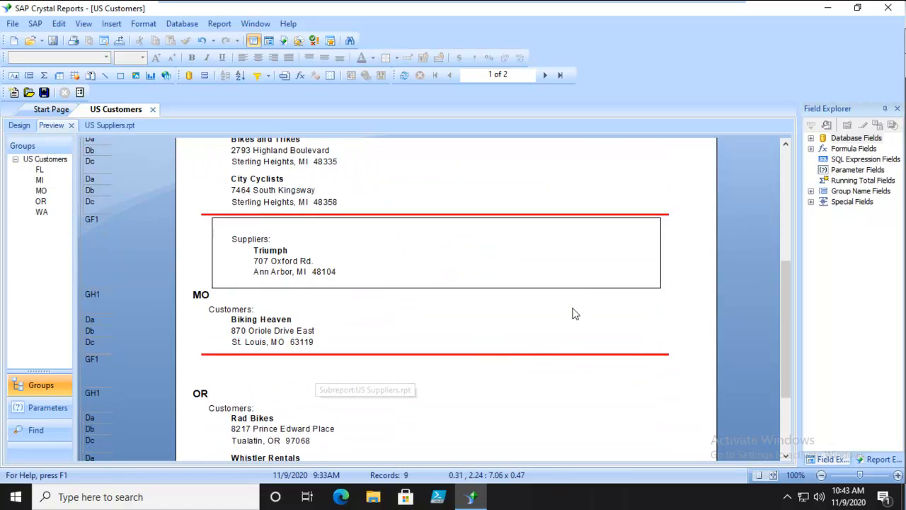
pyautogui.scroll(-3)
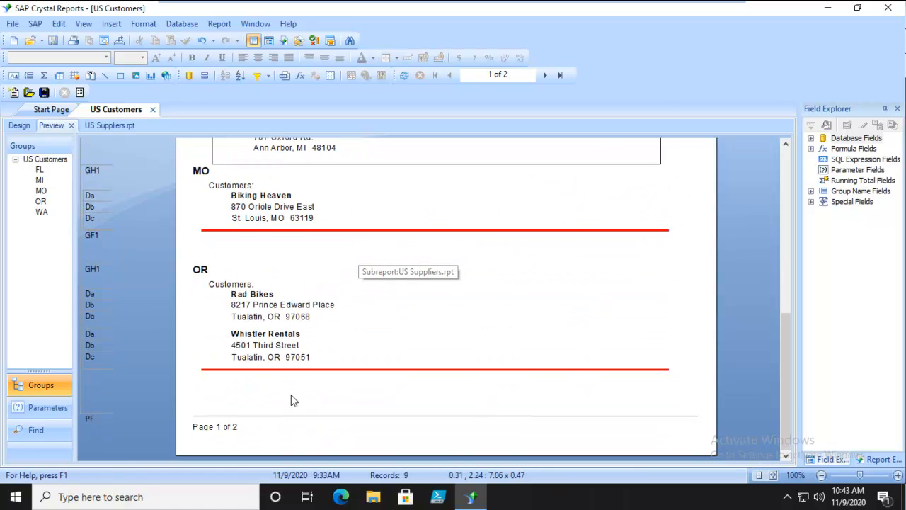
pyautogui.click(544, 74)
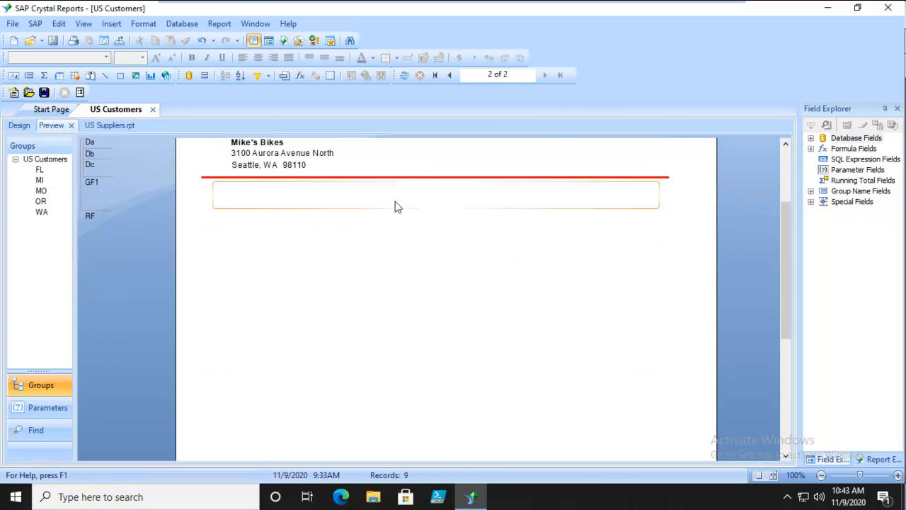